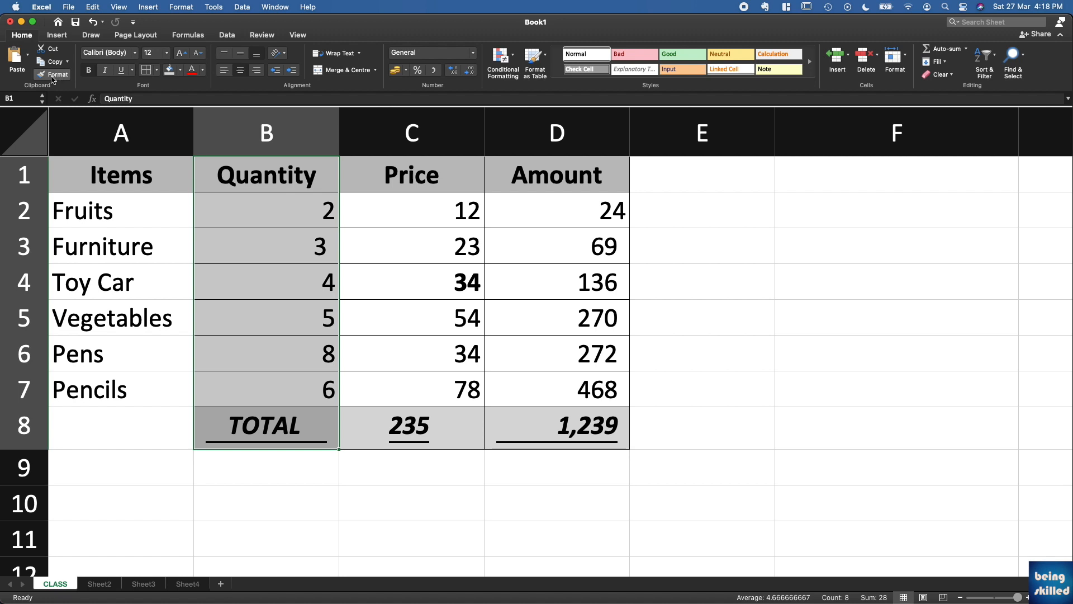
pyautogui.moveTo(57, 74)
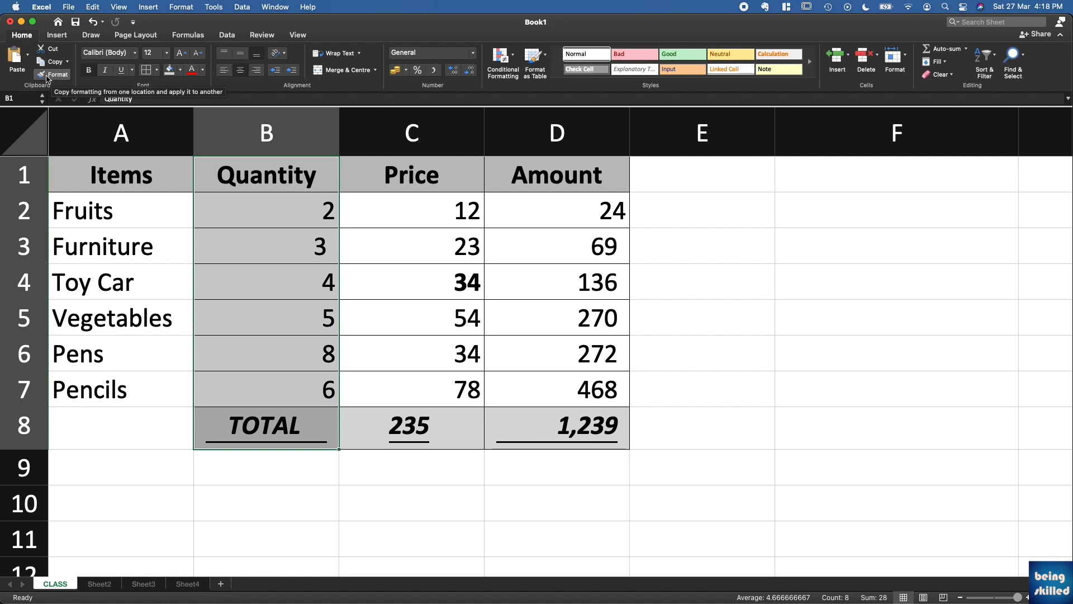
# Copy column B's formatting onto the A1:A8 item cells with Format Painter
pyautogui.click(56, 74)
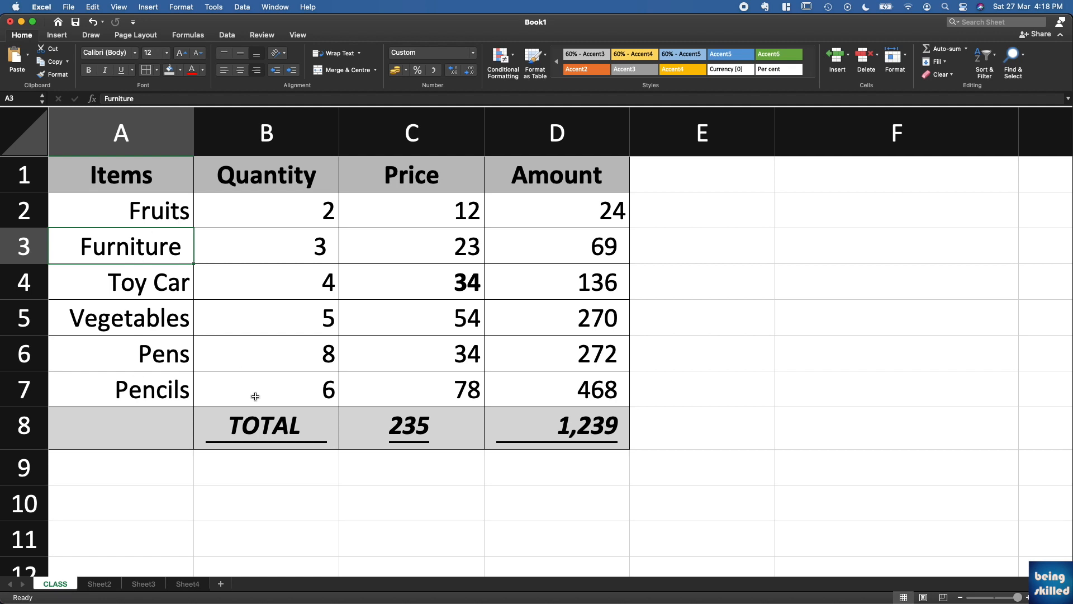
pyautogui.moveTo(249, 229)
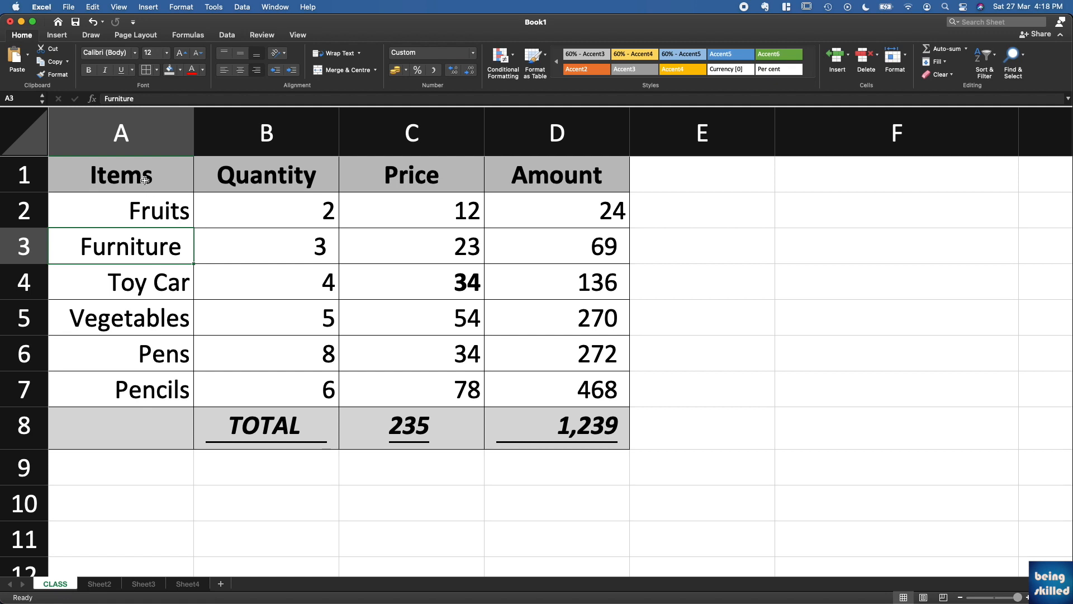
pyautogui.click(120, 389)
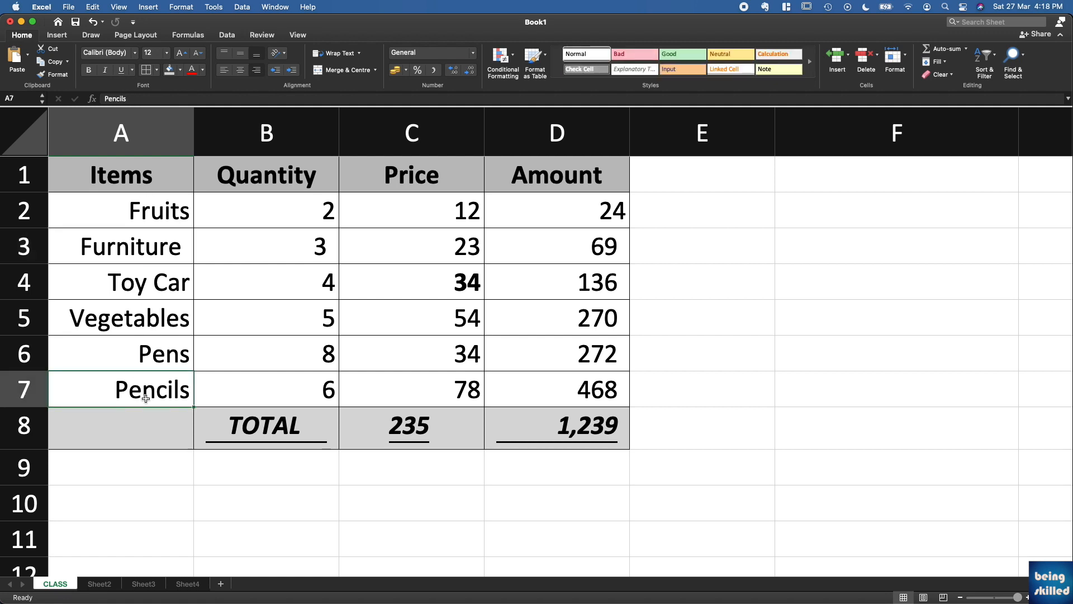